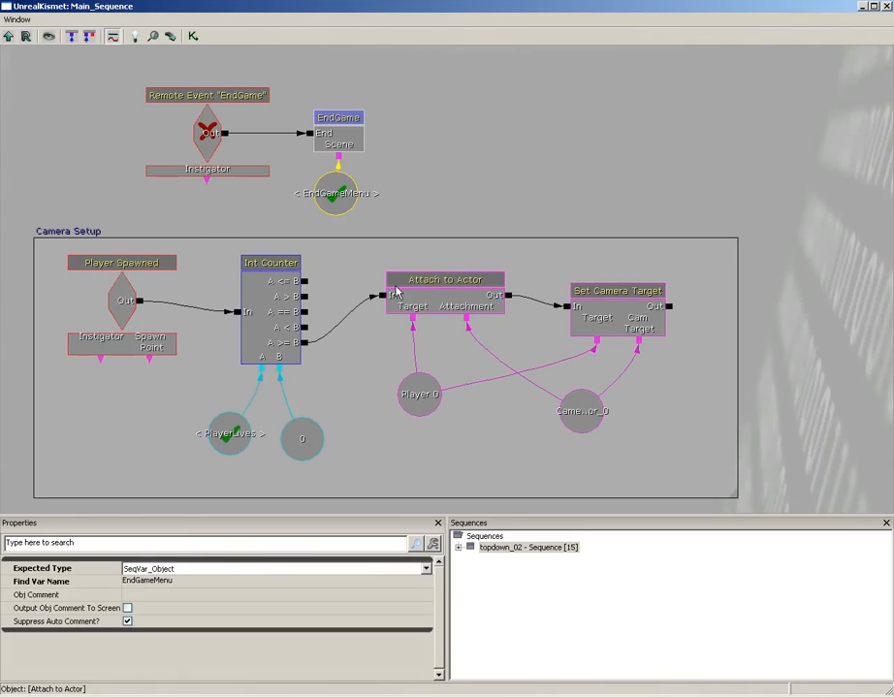
mouse_move(388, 291)
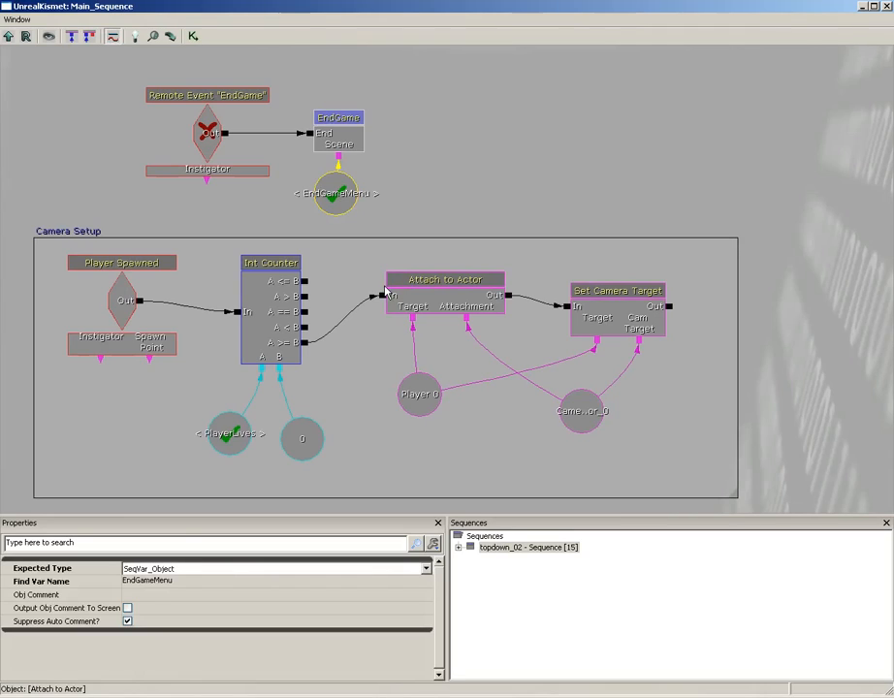
- Retitle the Camera Setup comment group to 'Player and Camera setup'
click(487, 339)
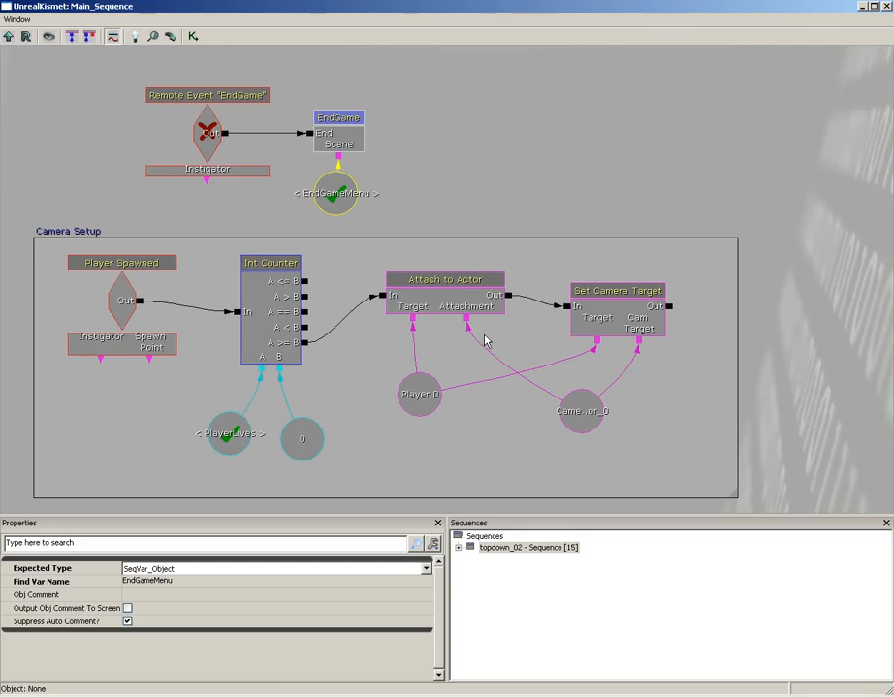
mouse_move(452, 333)
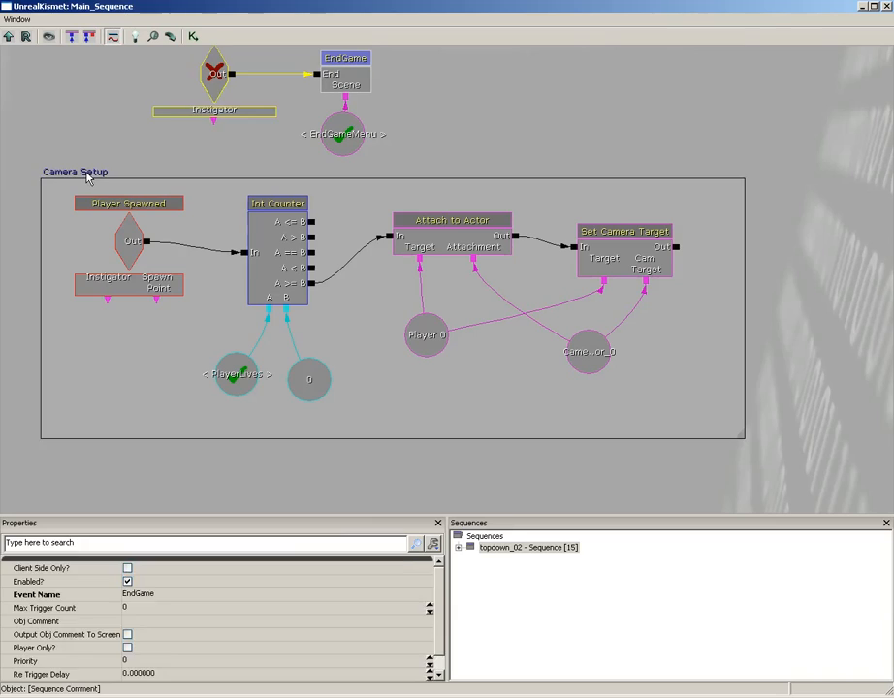
click(74, 171)
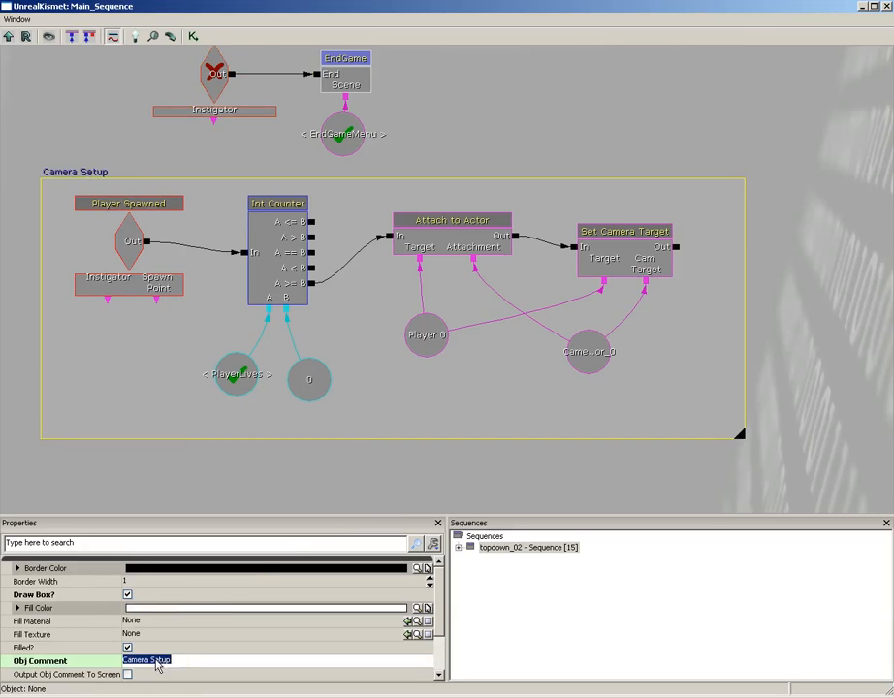
text(Player and)
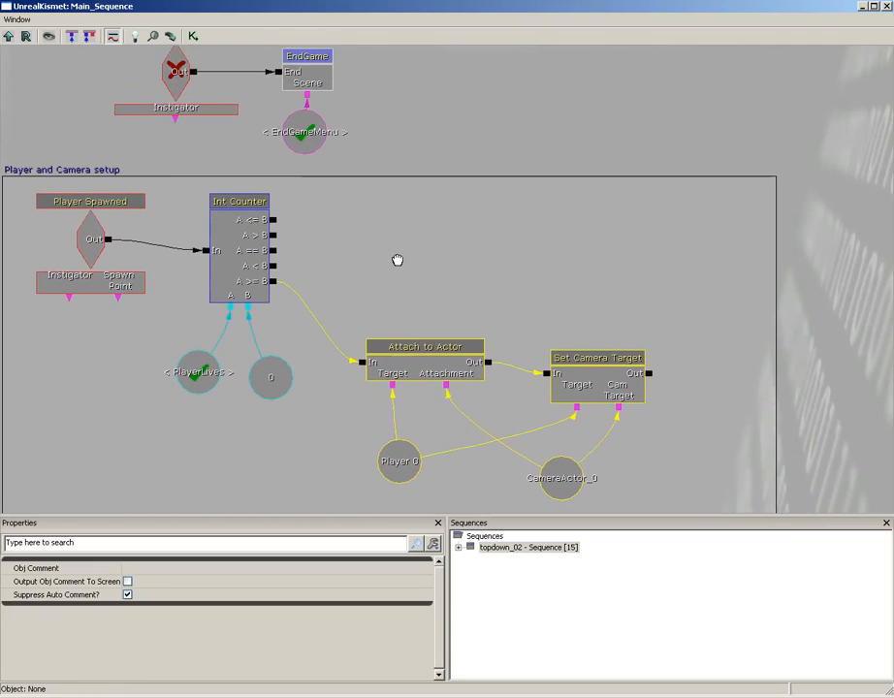
mouse_move(337, 257)
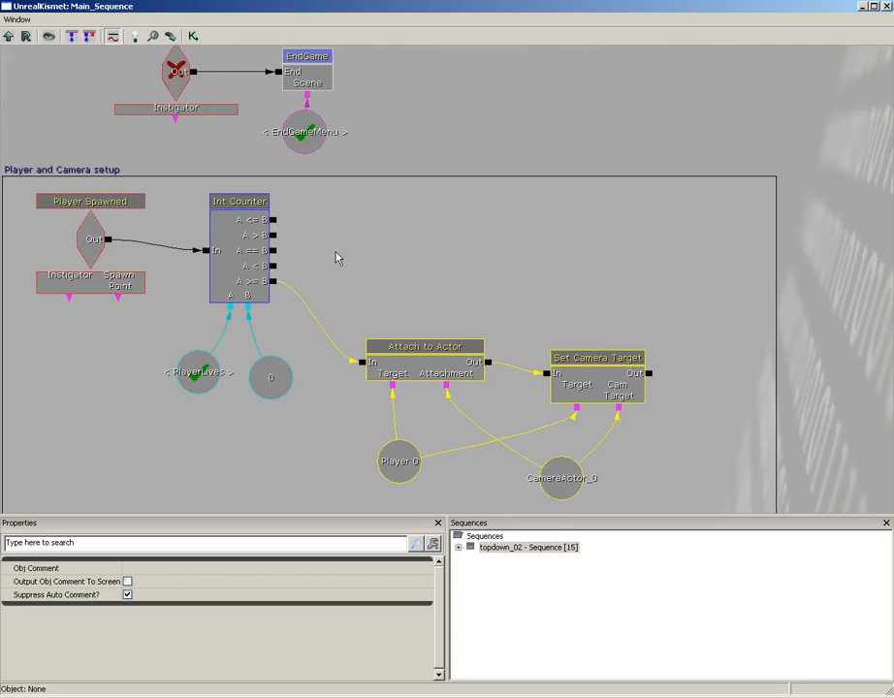
- Add a Set Object variable action fed from the Int Counter, aimed at the EndGameMenu variable
right_click(337, 258)
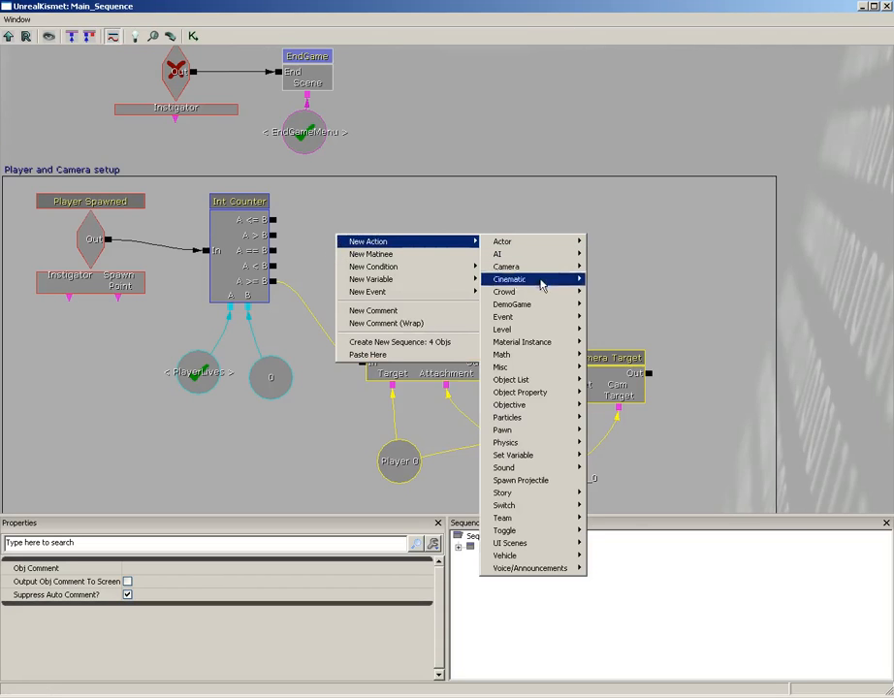
mouse_move(512, 453)
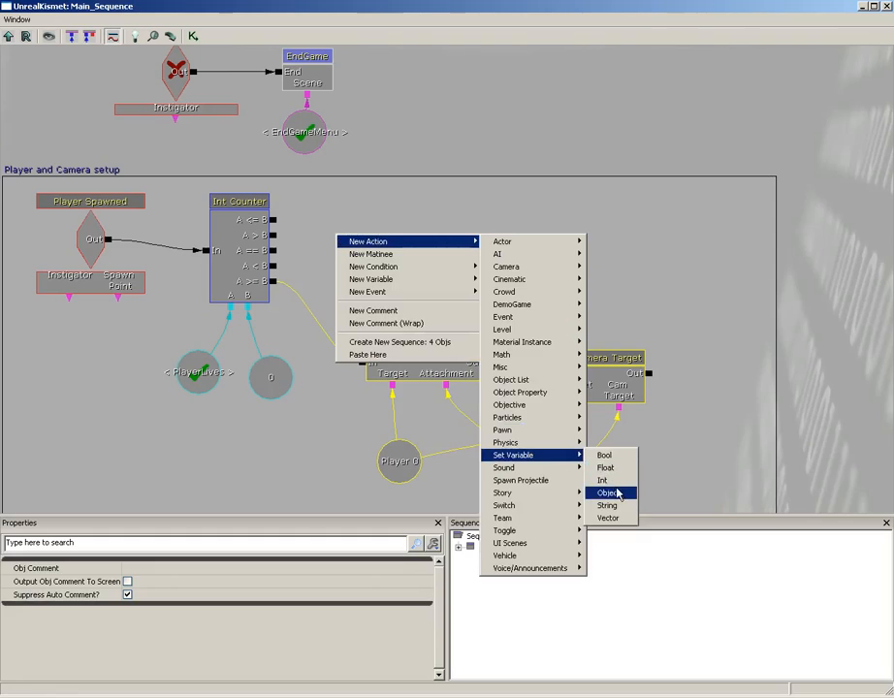
click(607, 493)
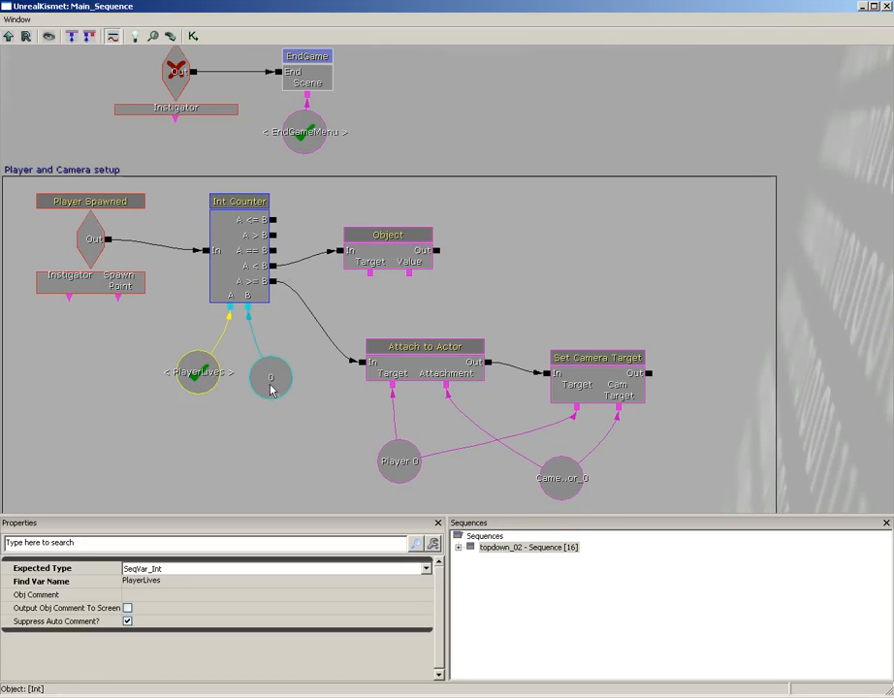
click(388, 237)
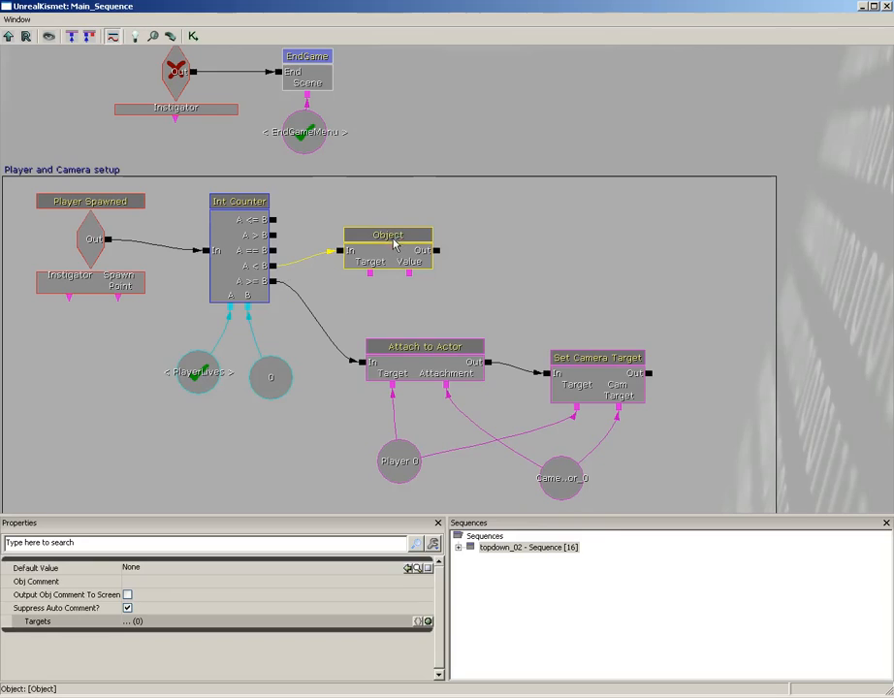
click(303, 131)
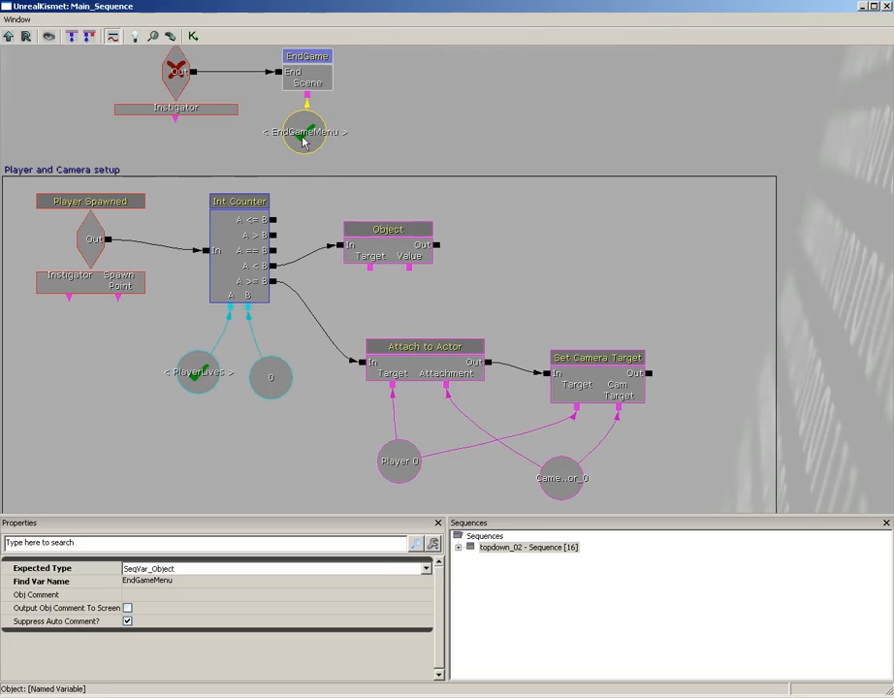
mouse_move(302, 132)
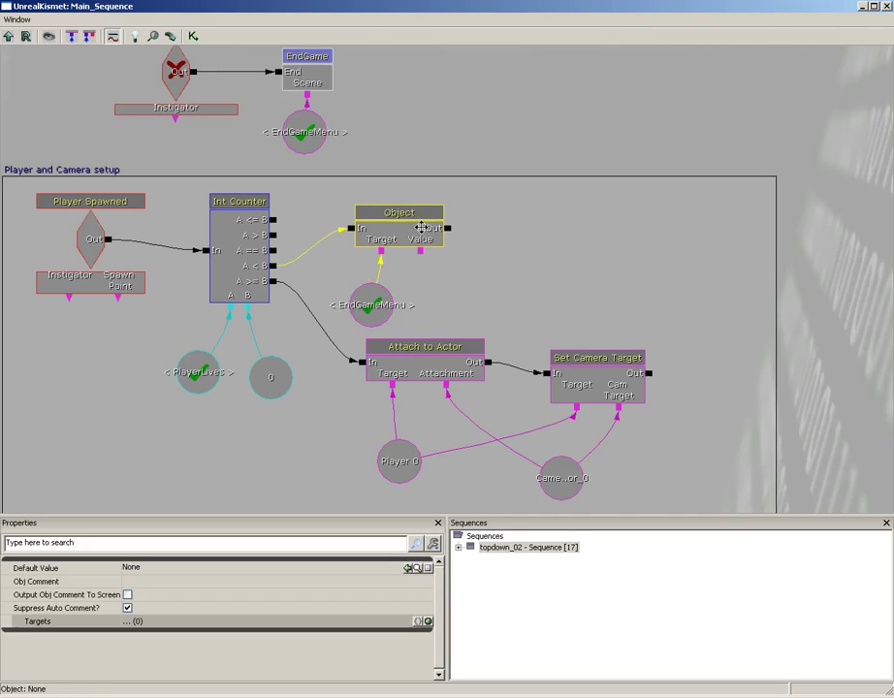
- Add an empty object variable beside the Set Object action to feed its Value
click(400, 228)
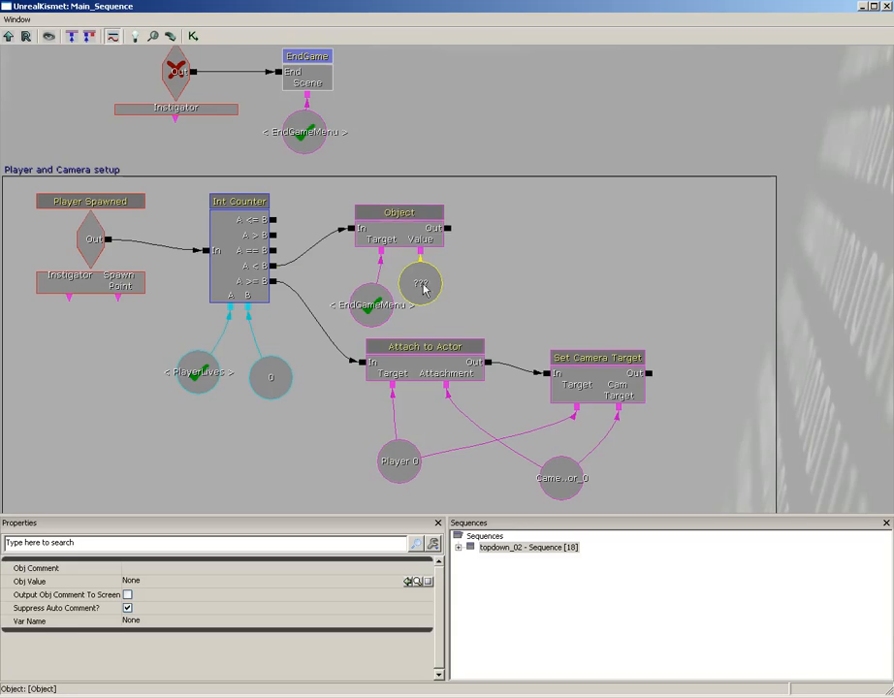
drag(419, 283, 444, 301)
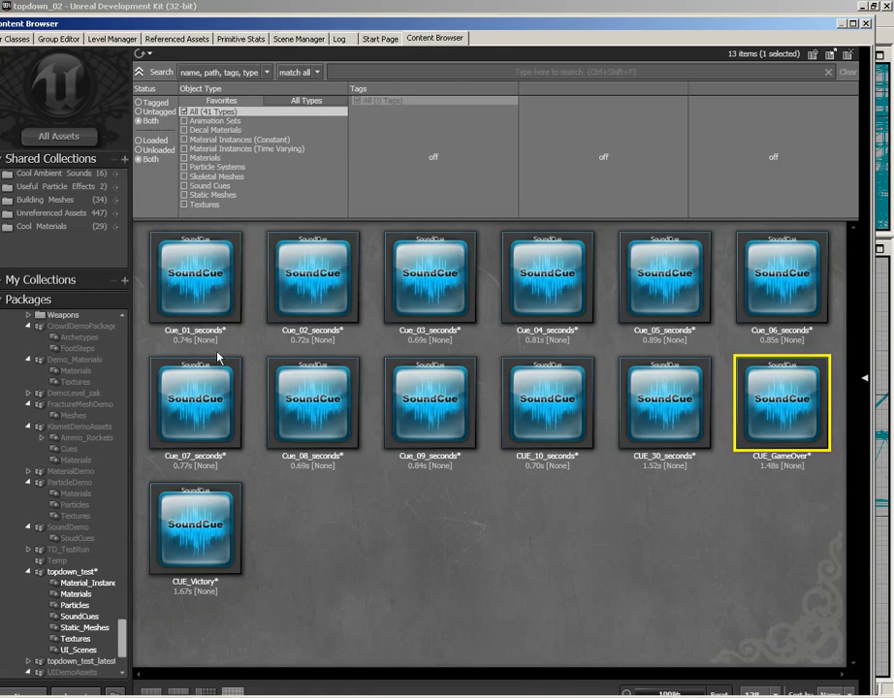
- Select UI_GameOver in the UI_Scenes package, preview its Game Over scene, and close the editor
click(72, 649)
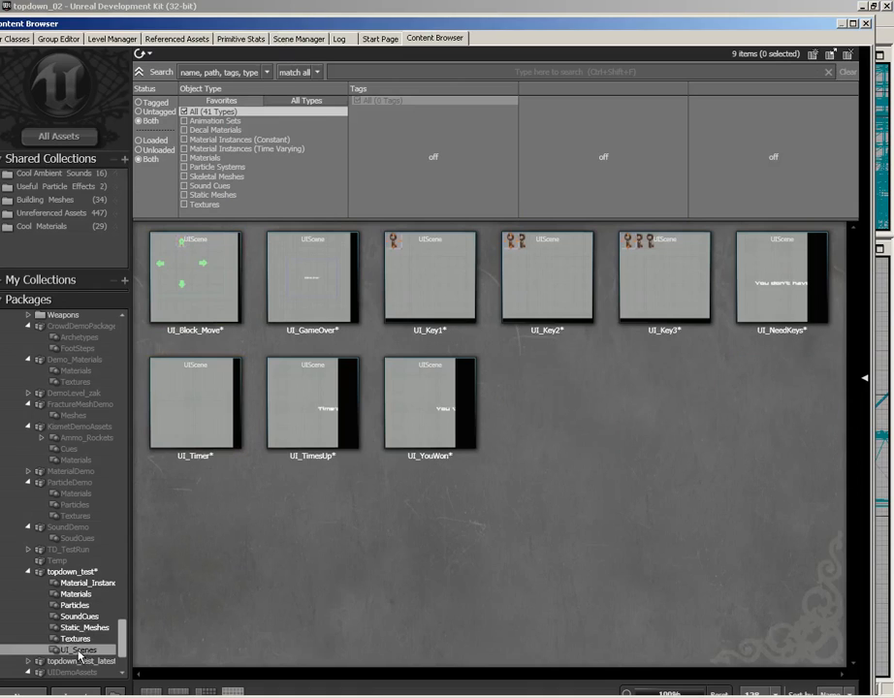
click(320, 272)
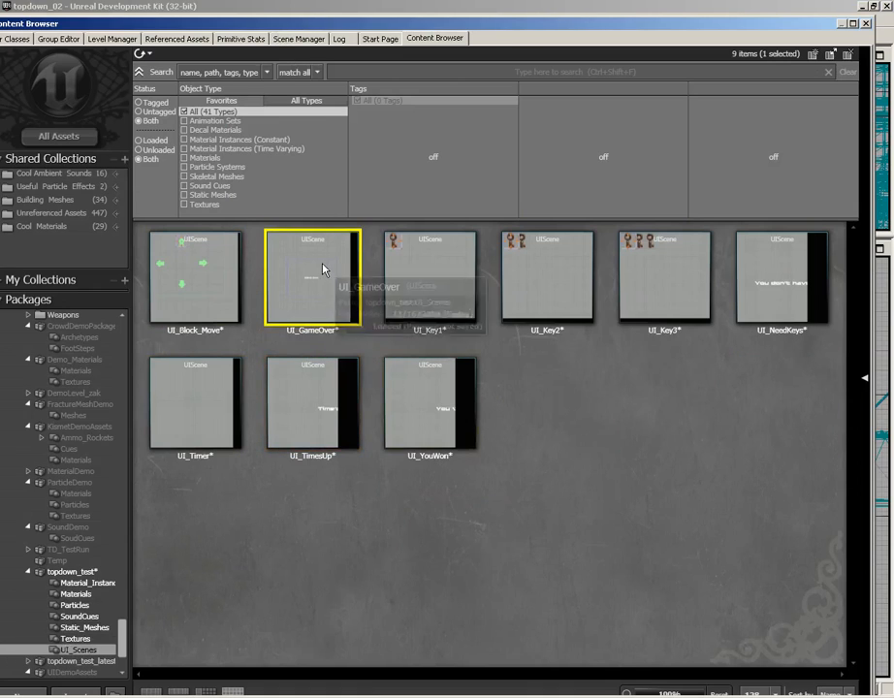
double_click(312, 279)
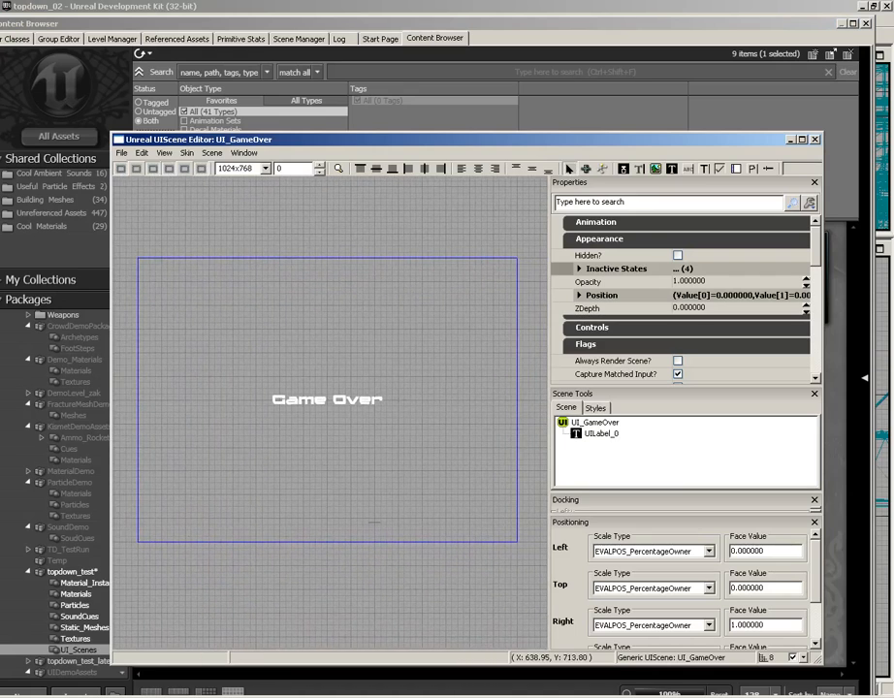
scroll(down, 3)
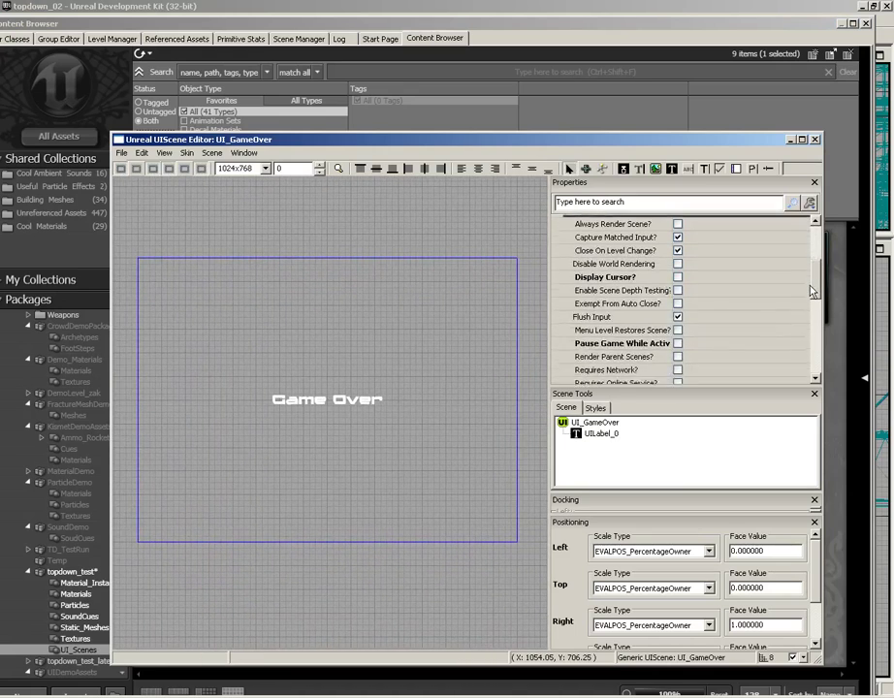
scroll(down, 3)
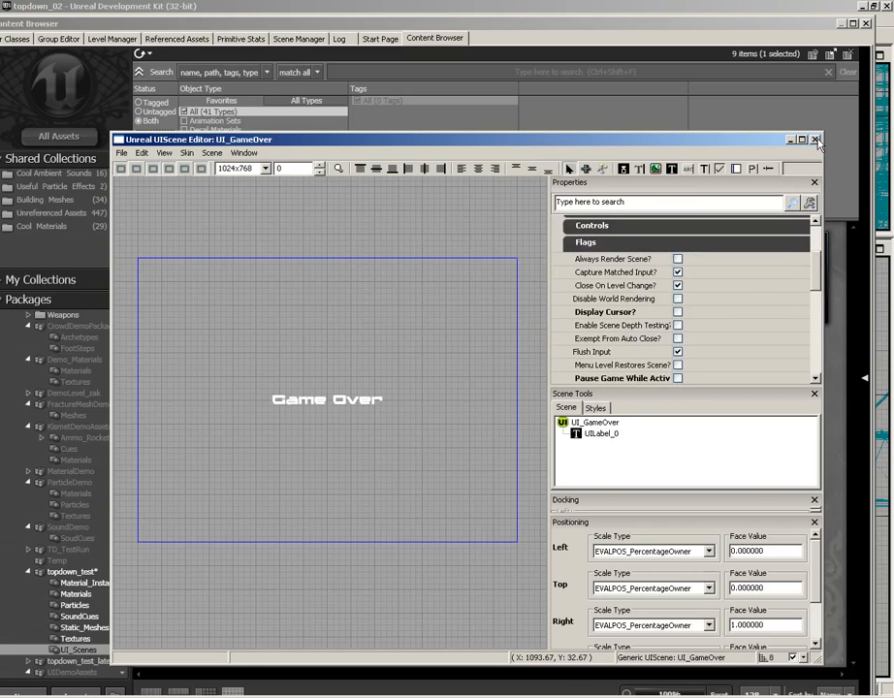
click(842, 139)
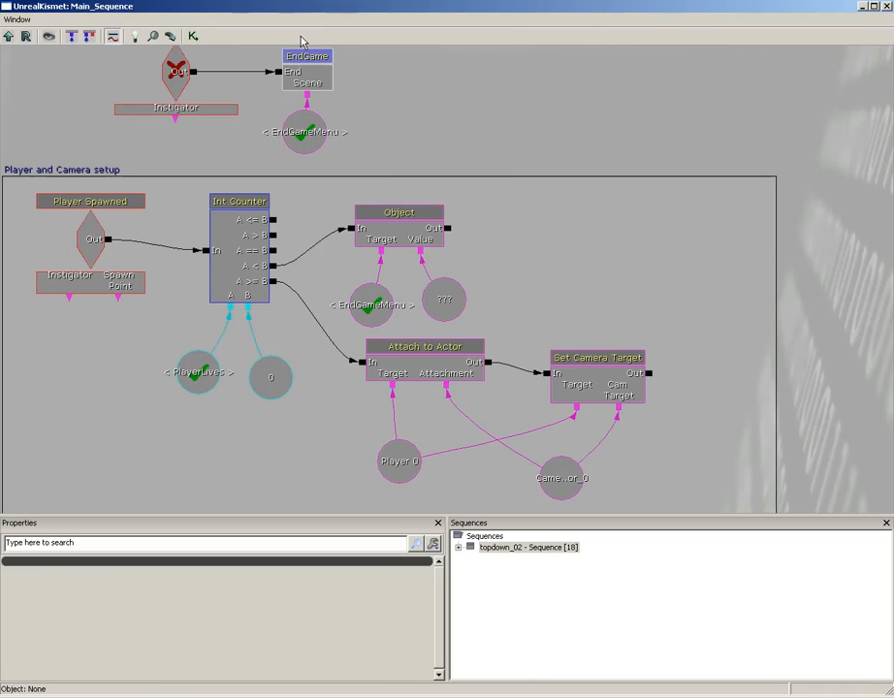
- Assign the selected UI_GameOver scene as the object variable's value
click(442, 299)
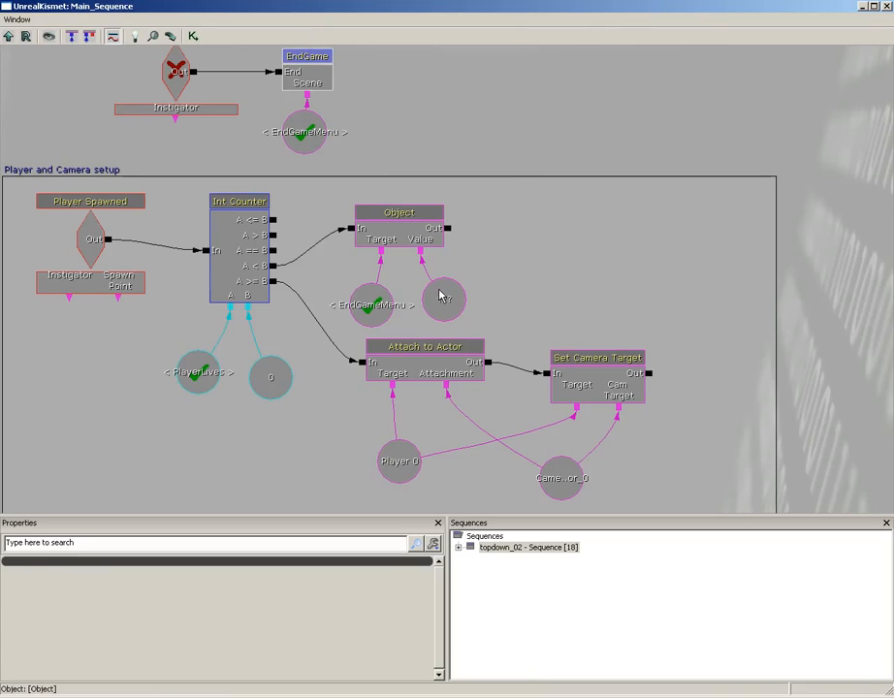
click(442, 298)
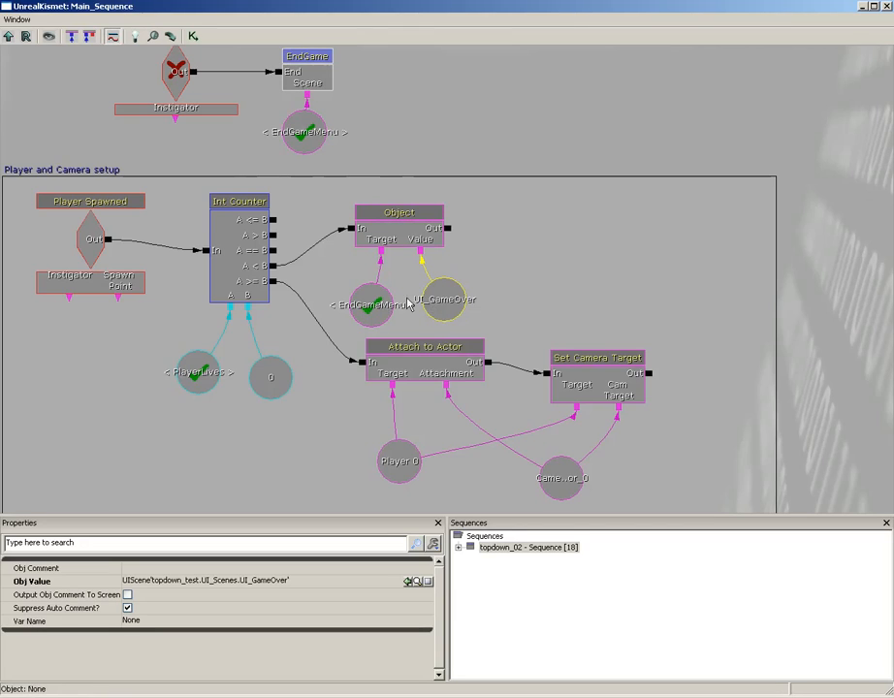
mouse_move(572, 236)
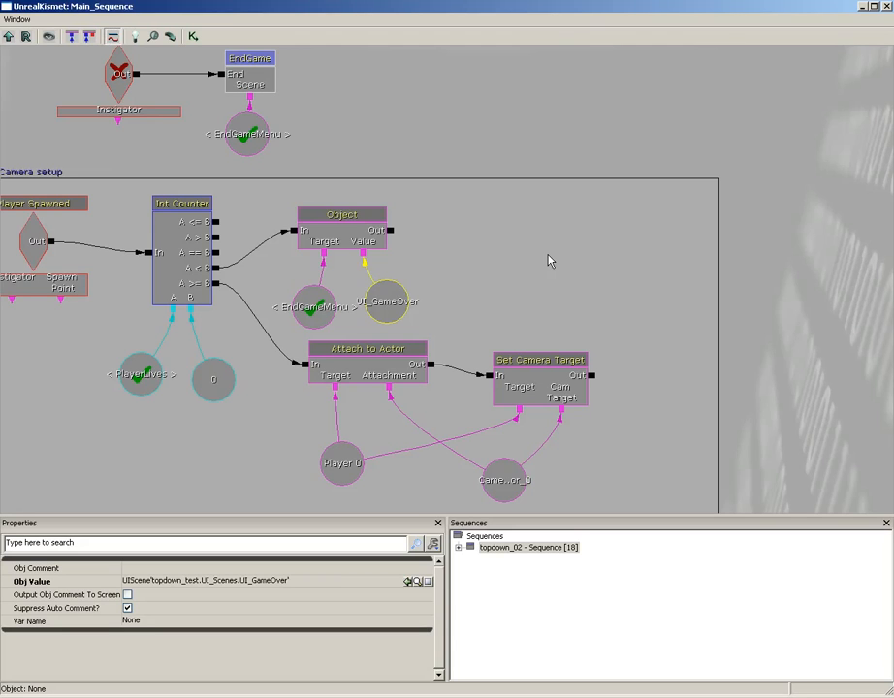
mouse_move(508, 252)
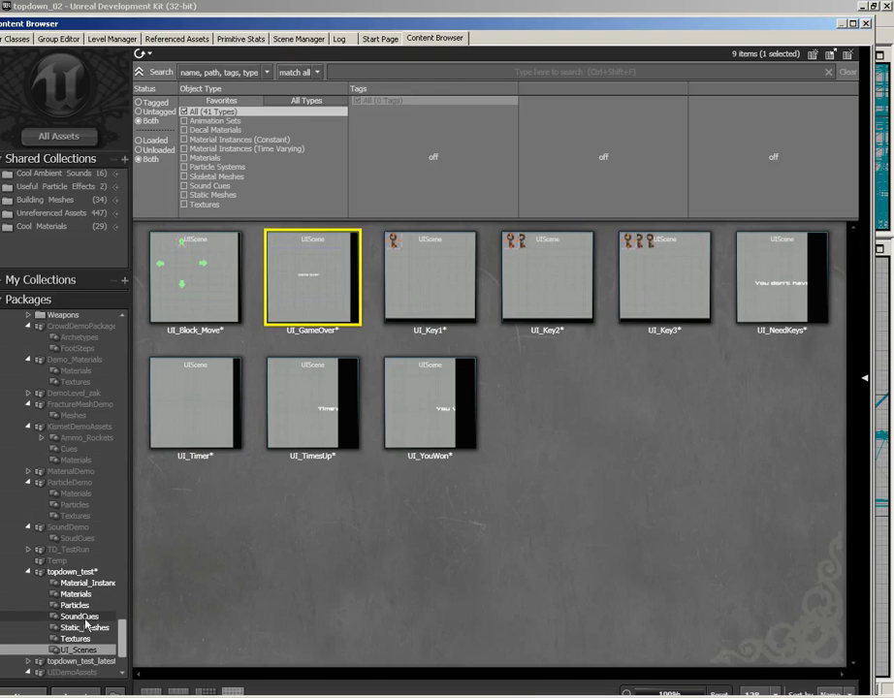
- Select the CUE_GameOver sound cue in the package's SoundCues folder
click(74, 617)
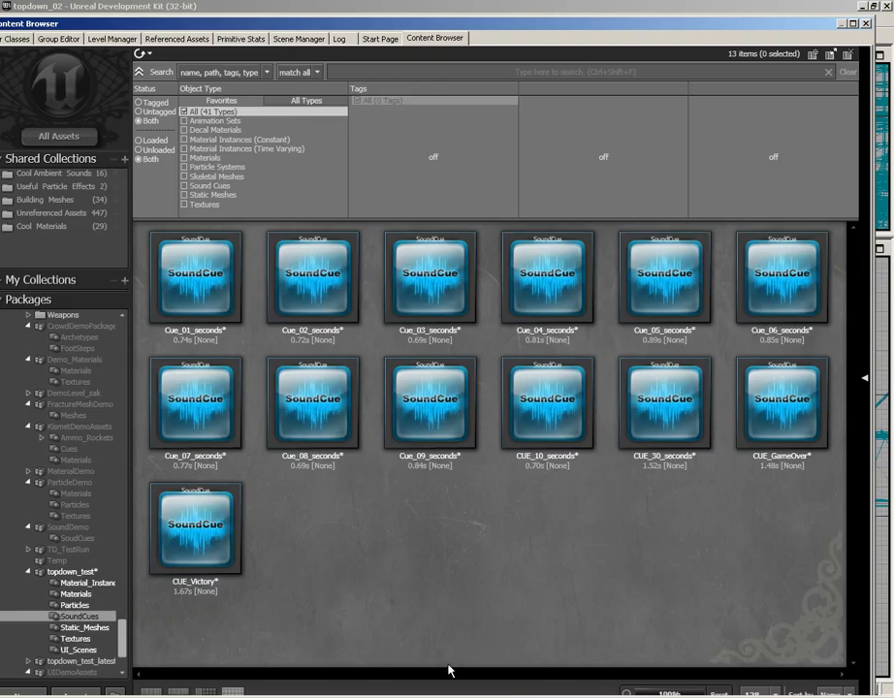
click(784, 409)
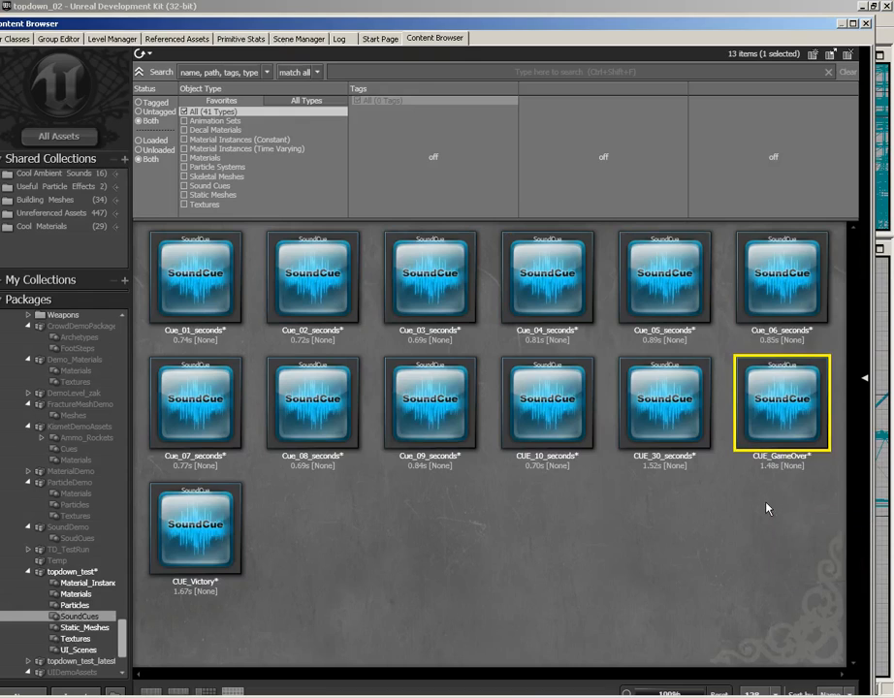
mouse_move(779, 400)
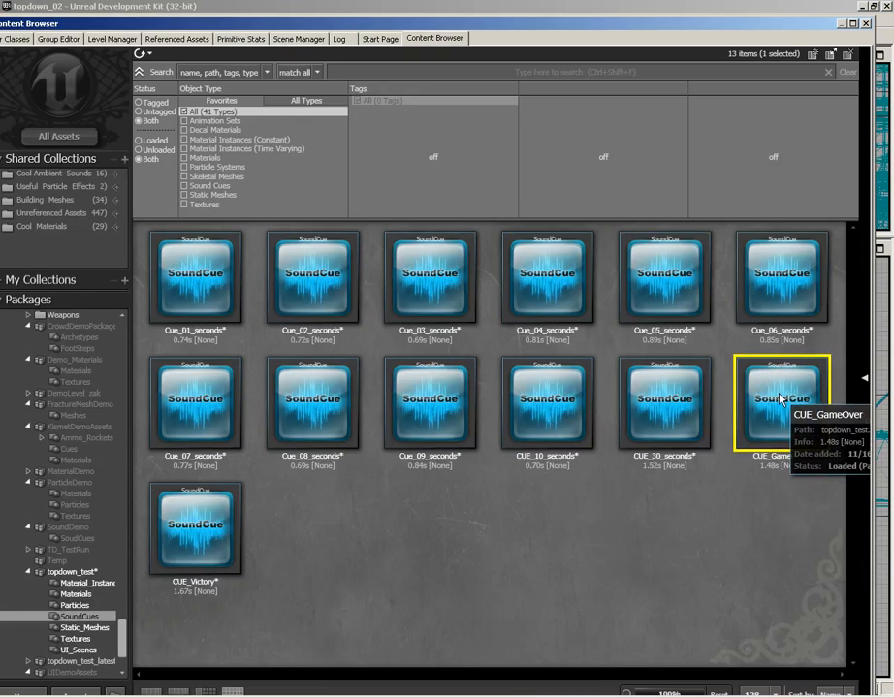
mouse_move(868, 23)
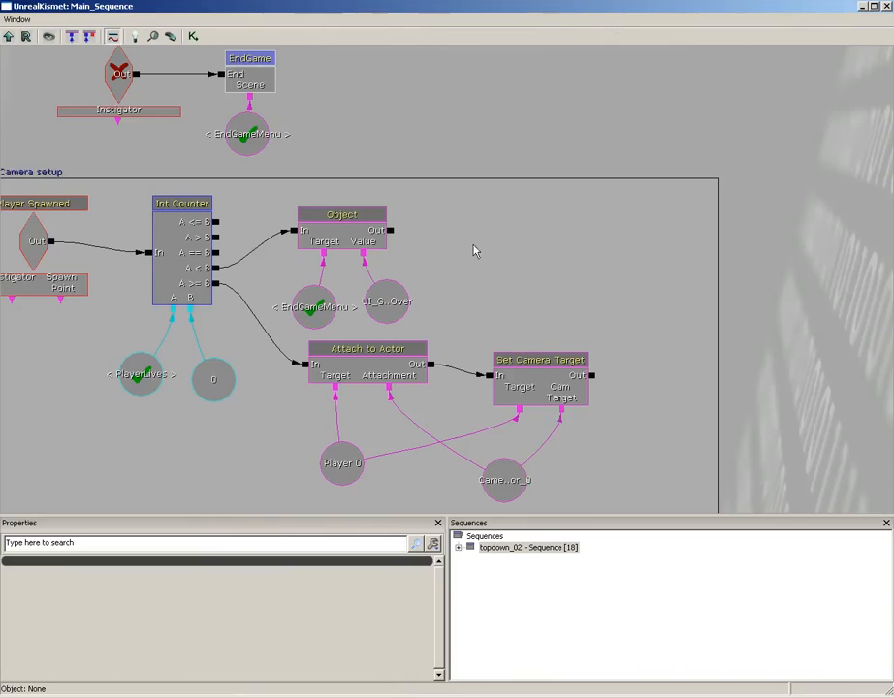
- Add a Play Sound action and assign CUE_GameOver as its sound
right_click(475, 250)
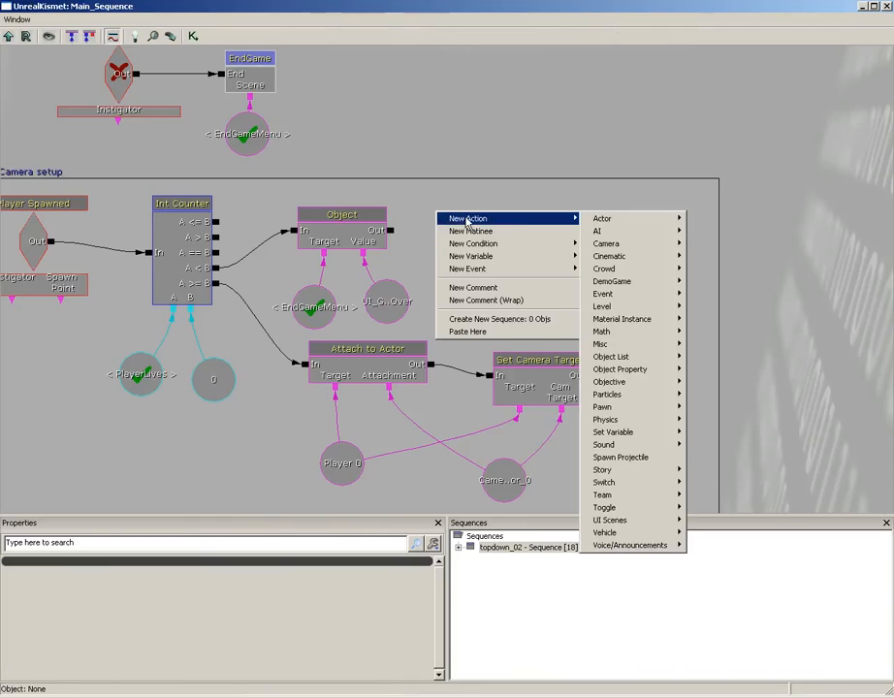
mouse_move(601, 444)
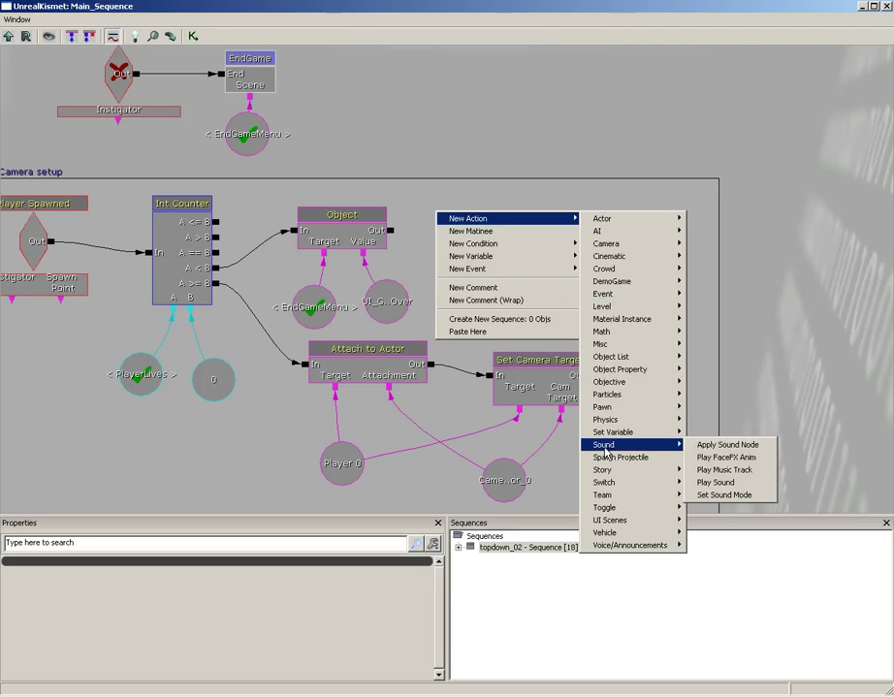
click(713, 483)
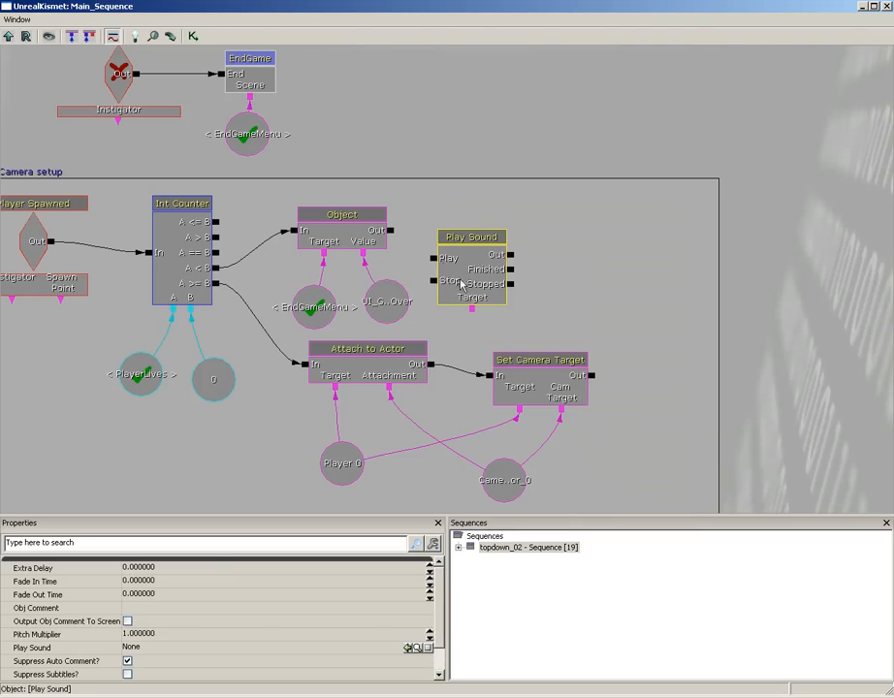
click(140, 648)
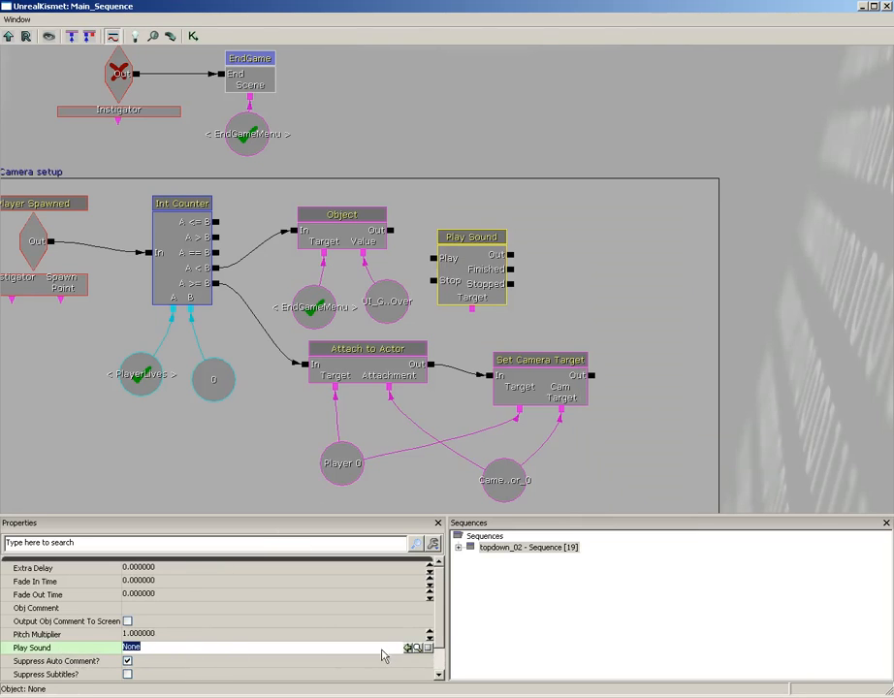
click(407, 643)
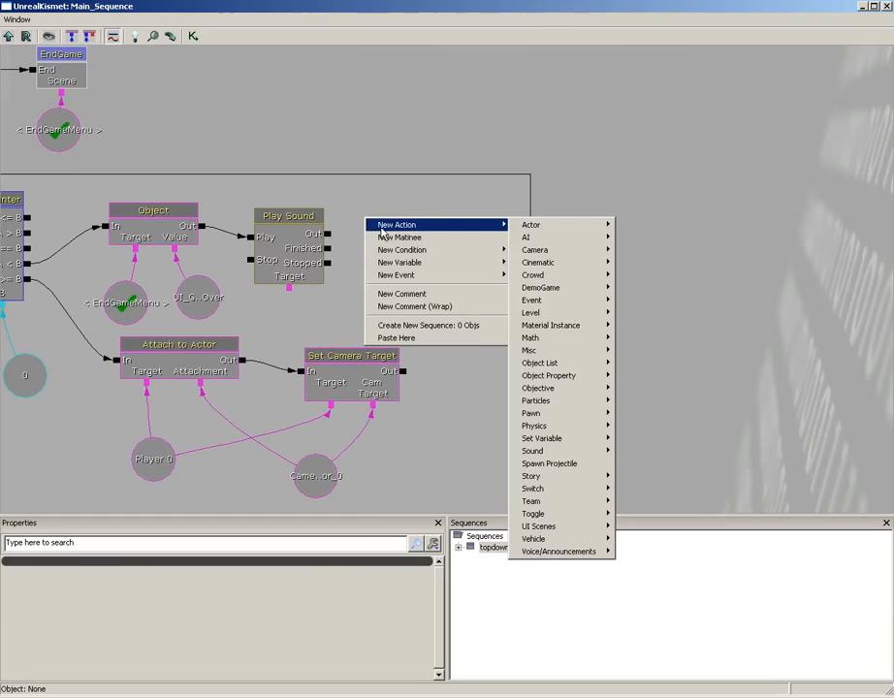
mouse_move(541, 299)
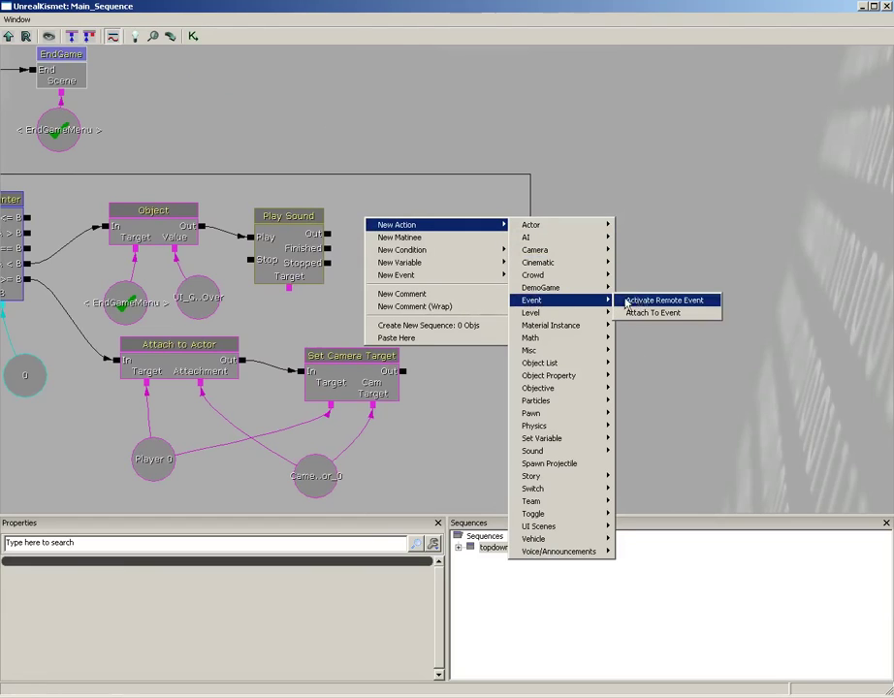
- Add an Activate Remote Event action after Play Sound with Event Name 'EndGame'
click(661, 298)
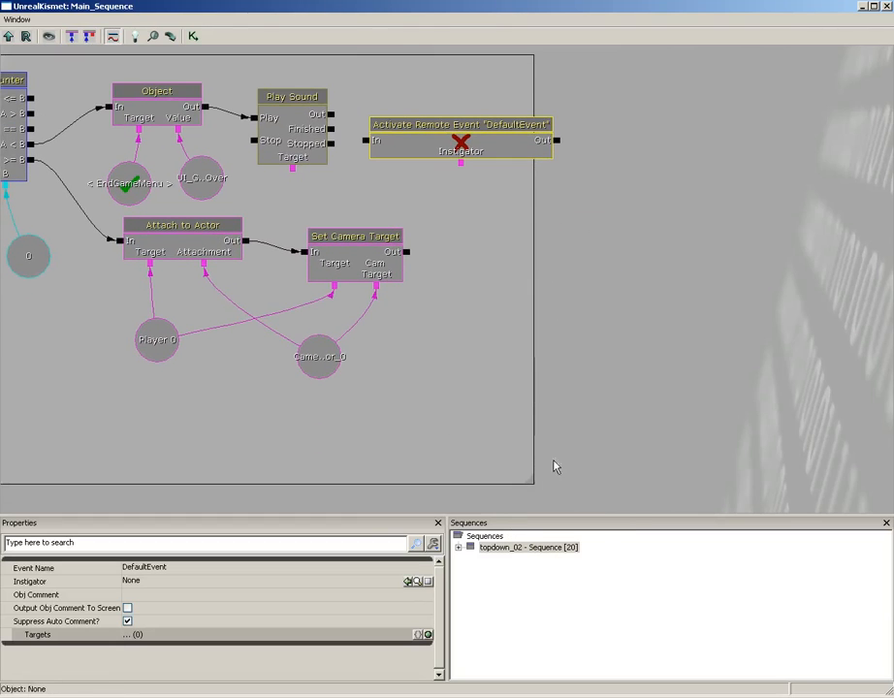
click(459, 132)
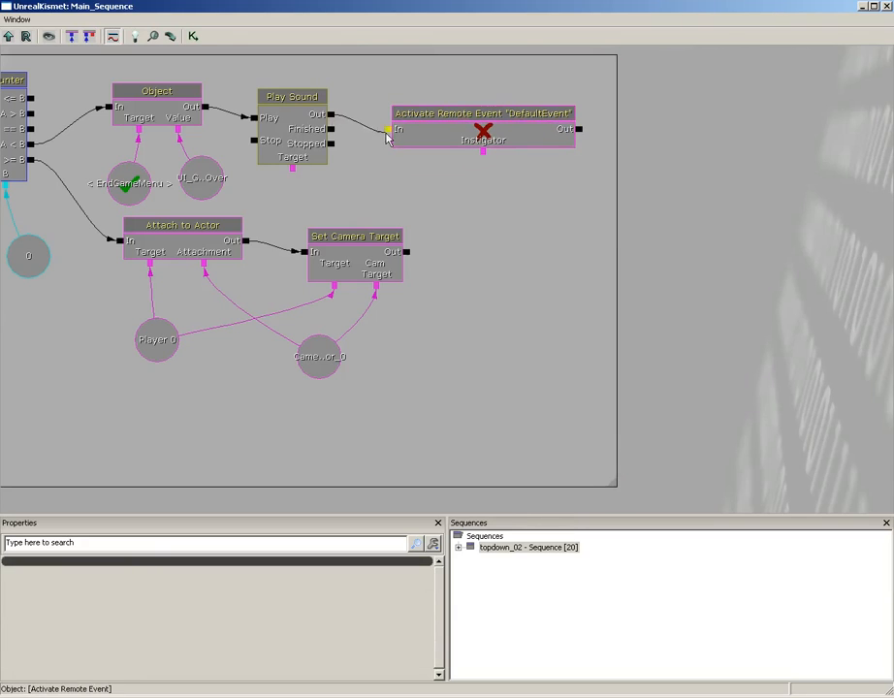
click(482, 112)
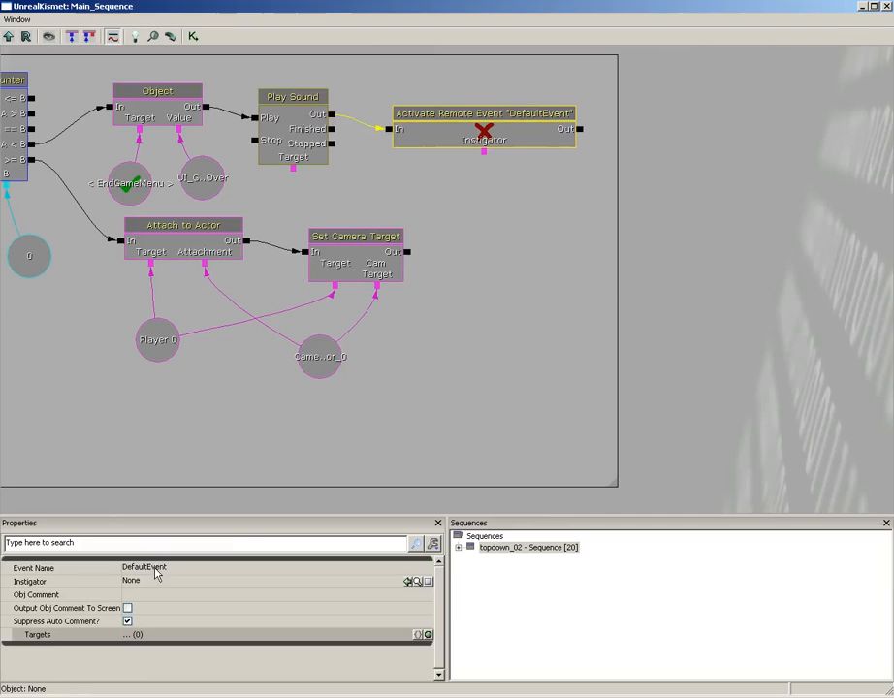
text(EndGame)
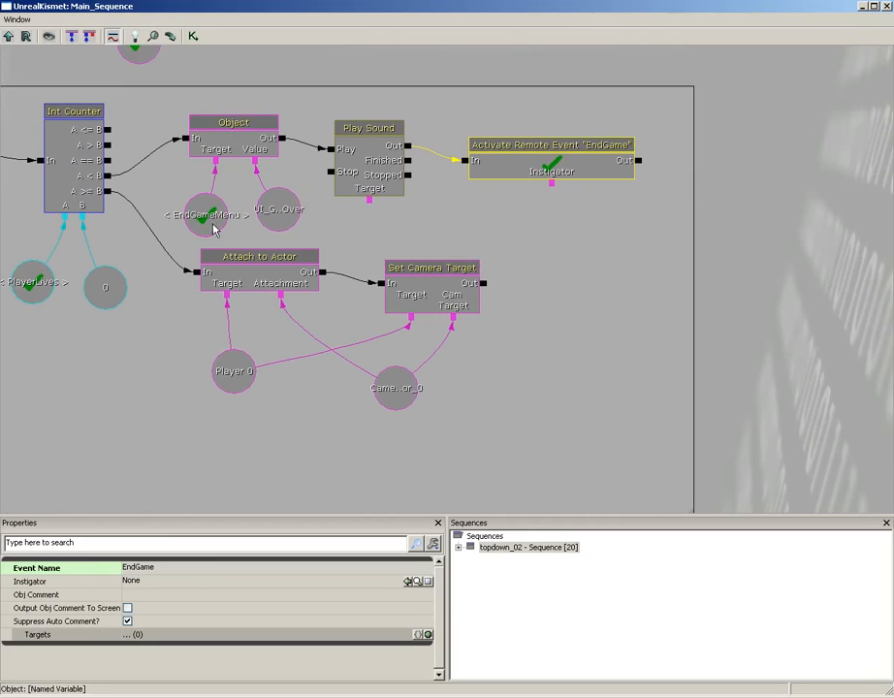
click(279, 210)
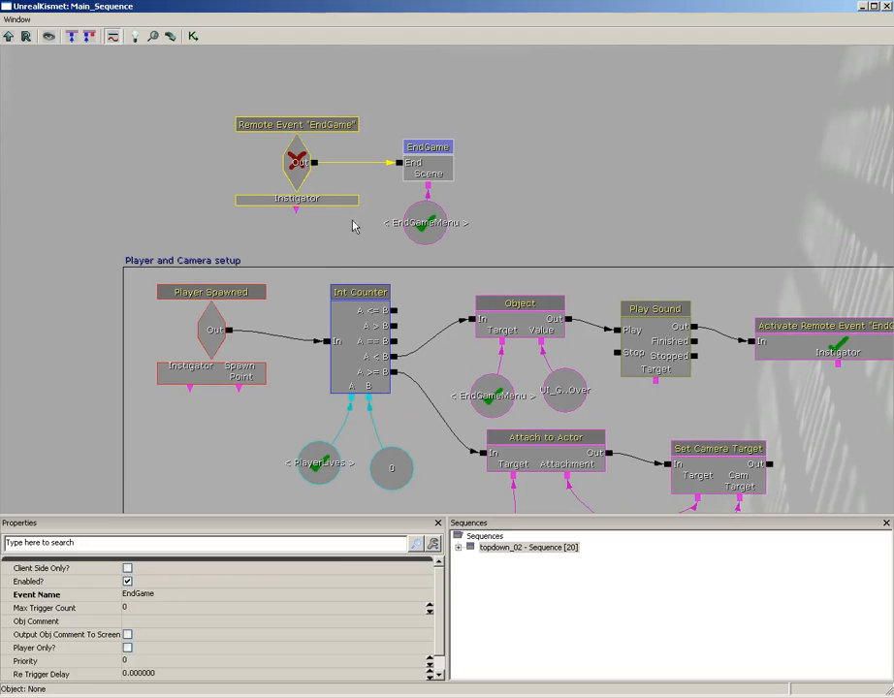
- Open the EndGame subsequence and inspect its Matinee Data variable's properties
click(427, 162)
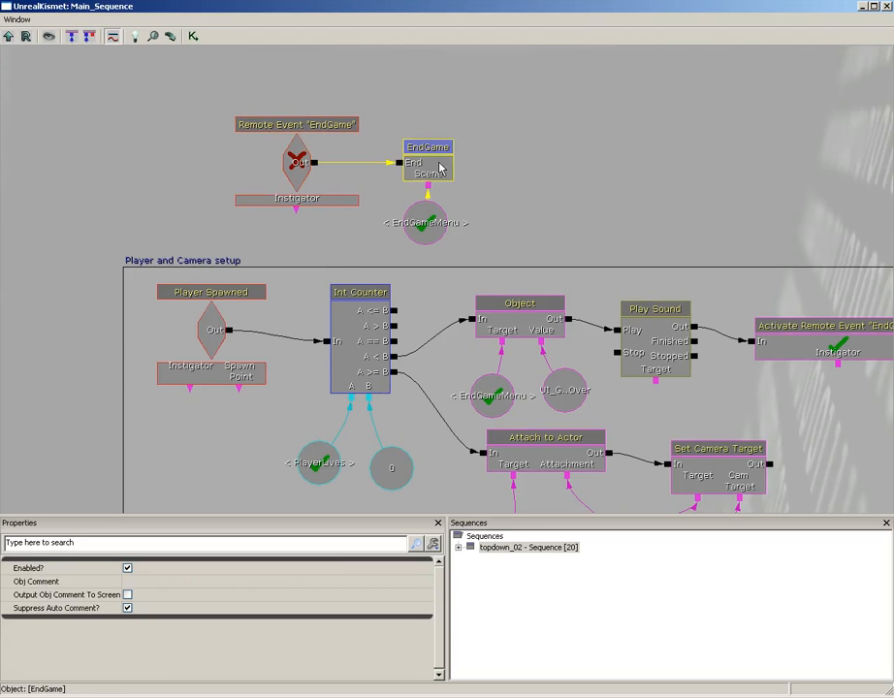
double_click(426, 163)
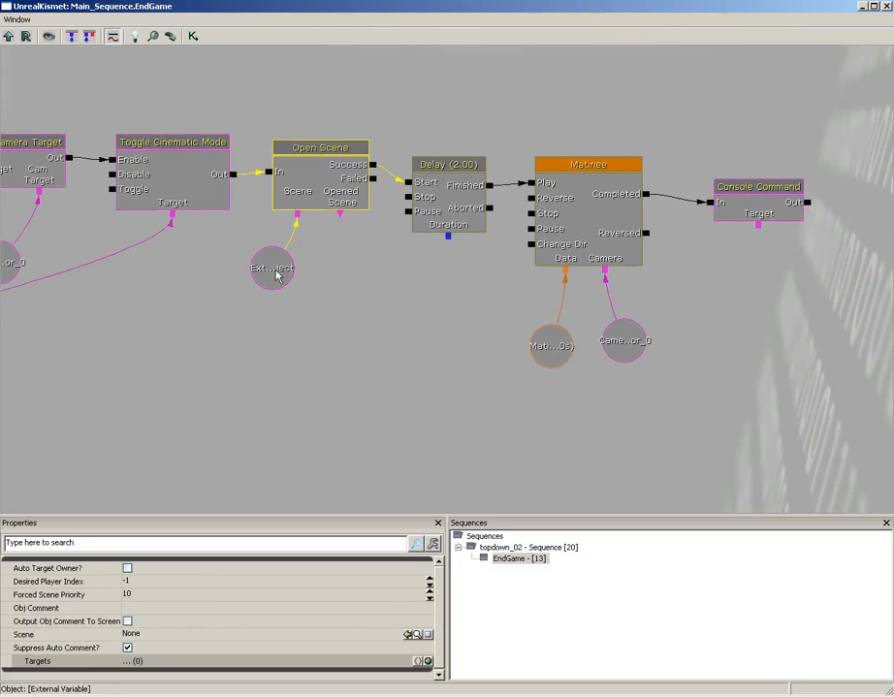
mouse_move(277, 279)
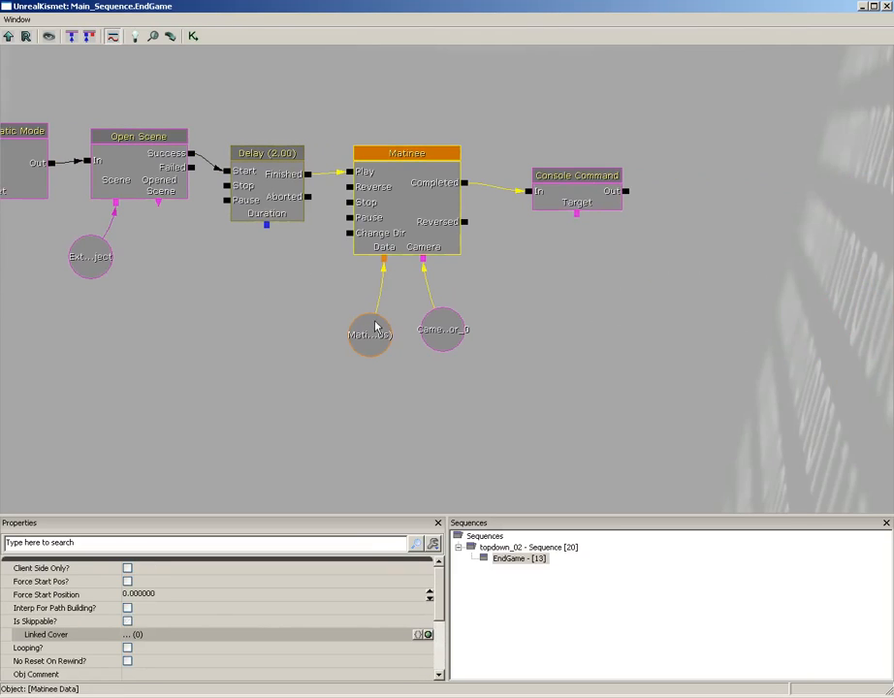
click(576, 175)
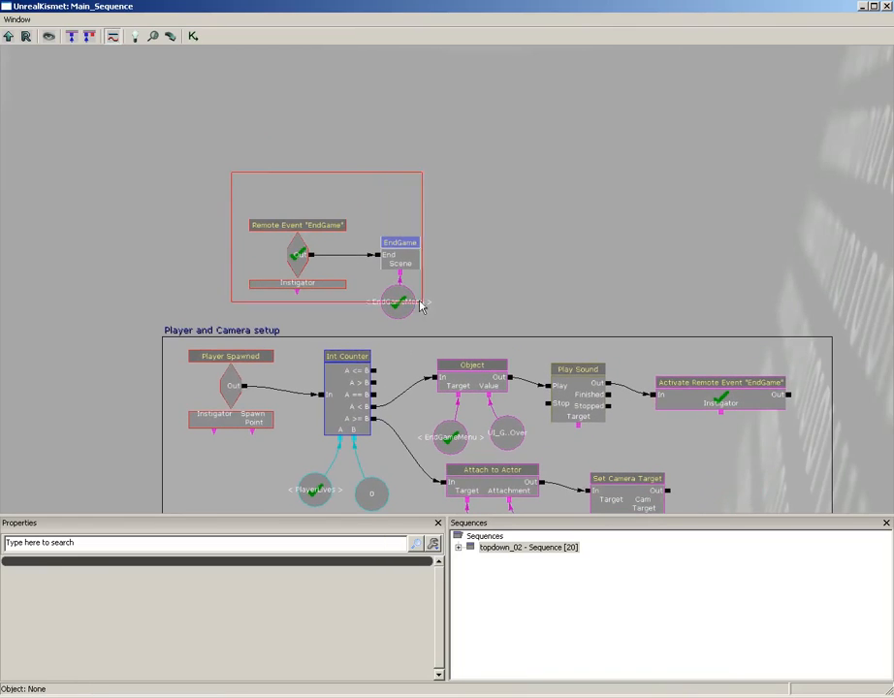
- Enclose the EndGame remote event and subsequence in a comment box titled 'End Game'
click(399, 256)
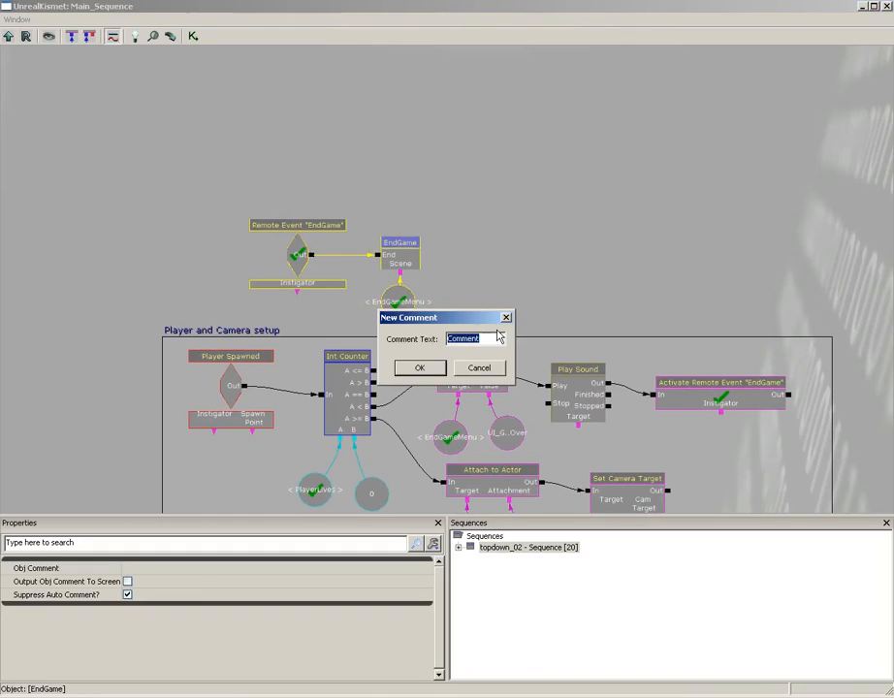
text(E)
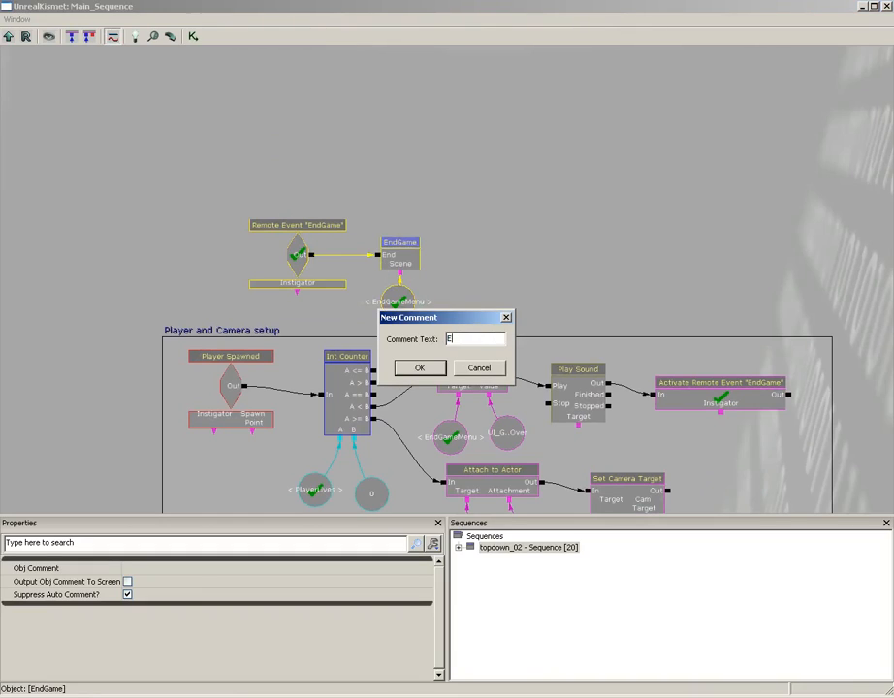
text(nd G)
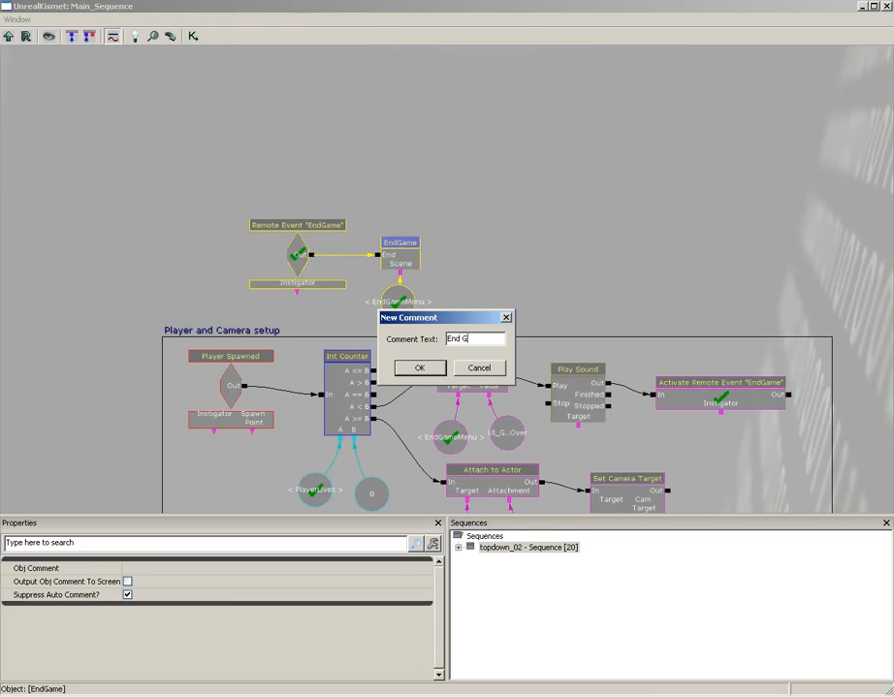
click(419, 369)
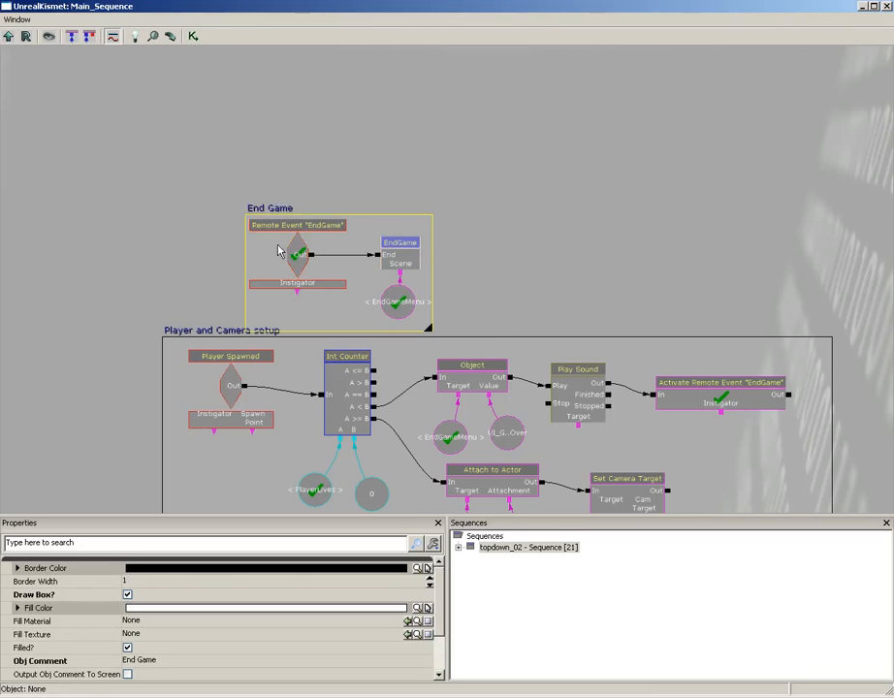
click(297, 248)
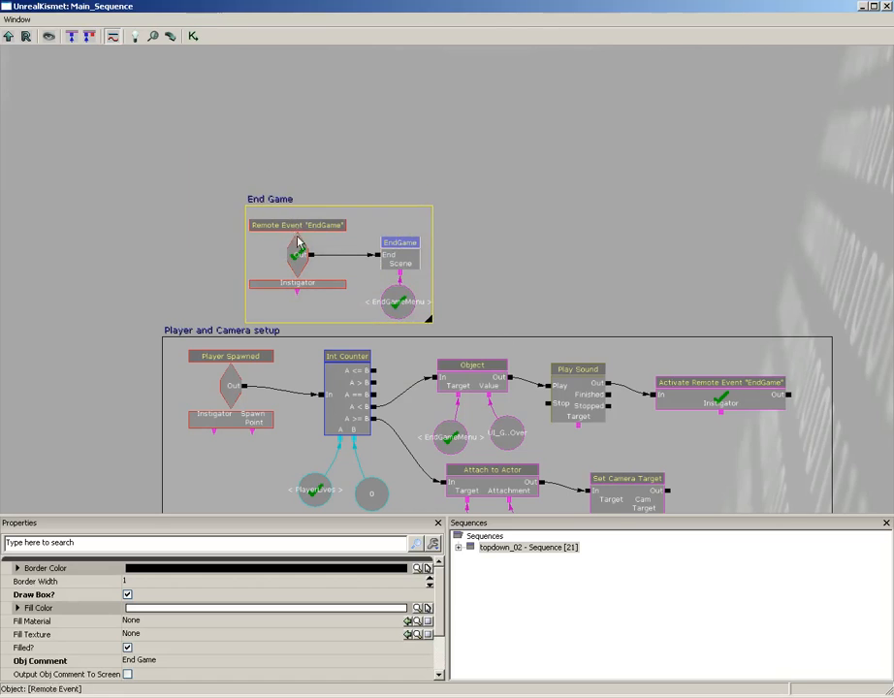